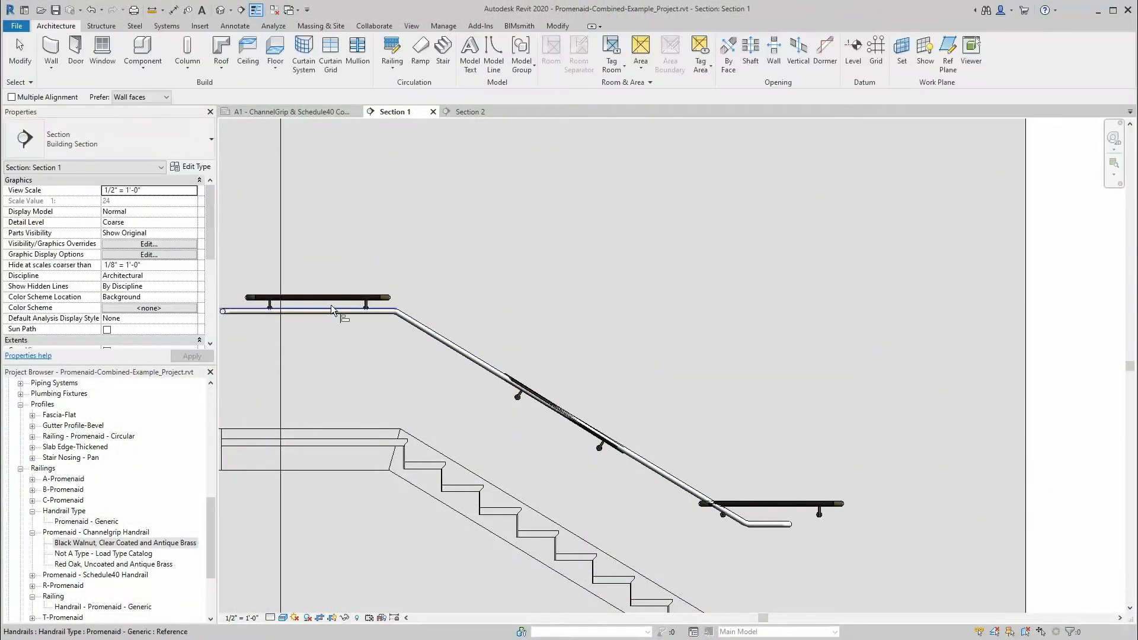
# - Launch BIMsmith Market from the ribbon to browse manufacturer families
pyautogui.click(288, 111)
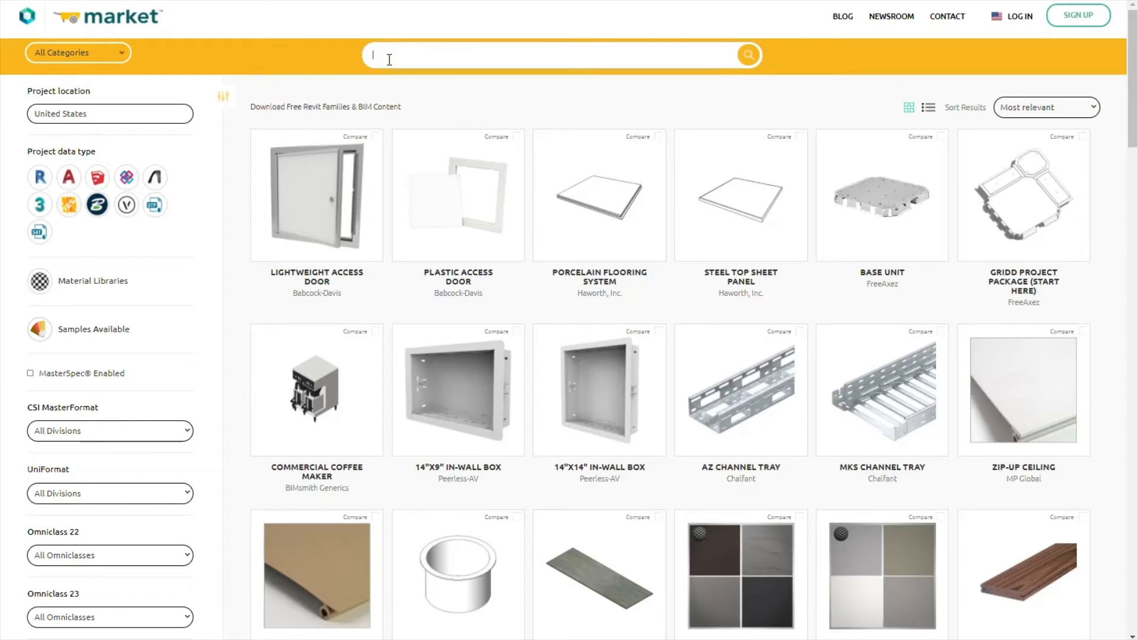
# - Search 'Promenaid', open the ChannelGrip Example Project page and download it
pyautogui.write('Promenaid')
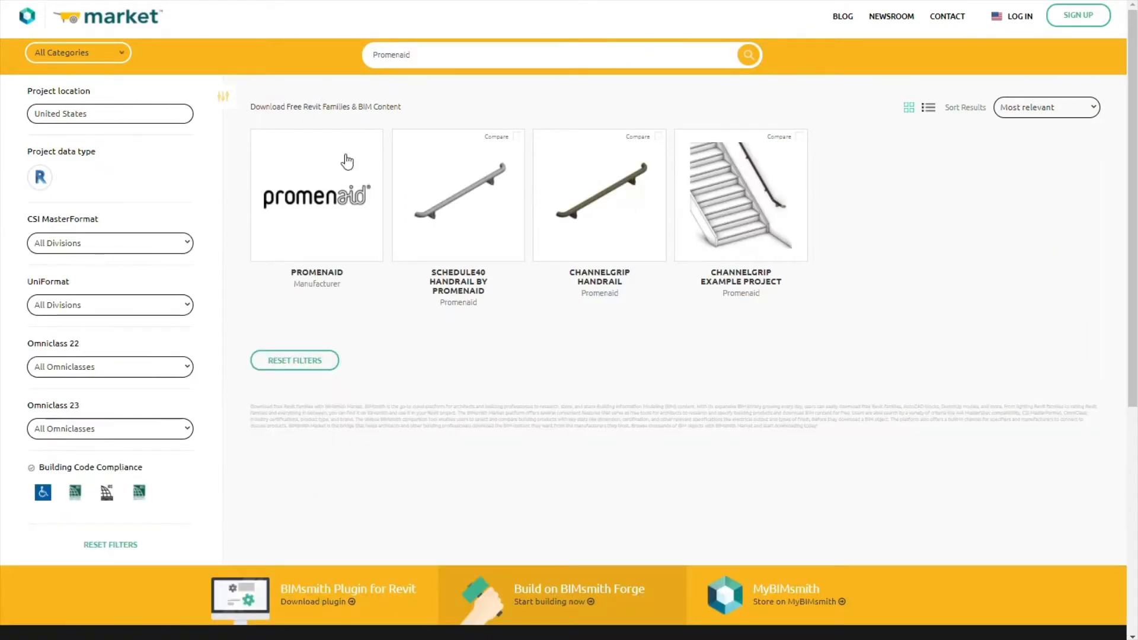
pyautogui.click(316, 194)
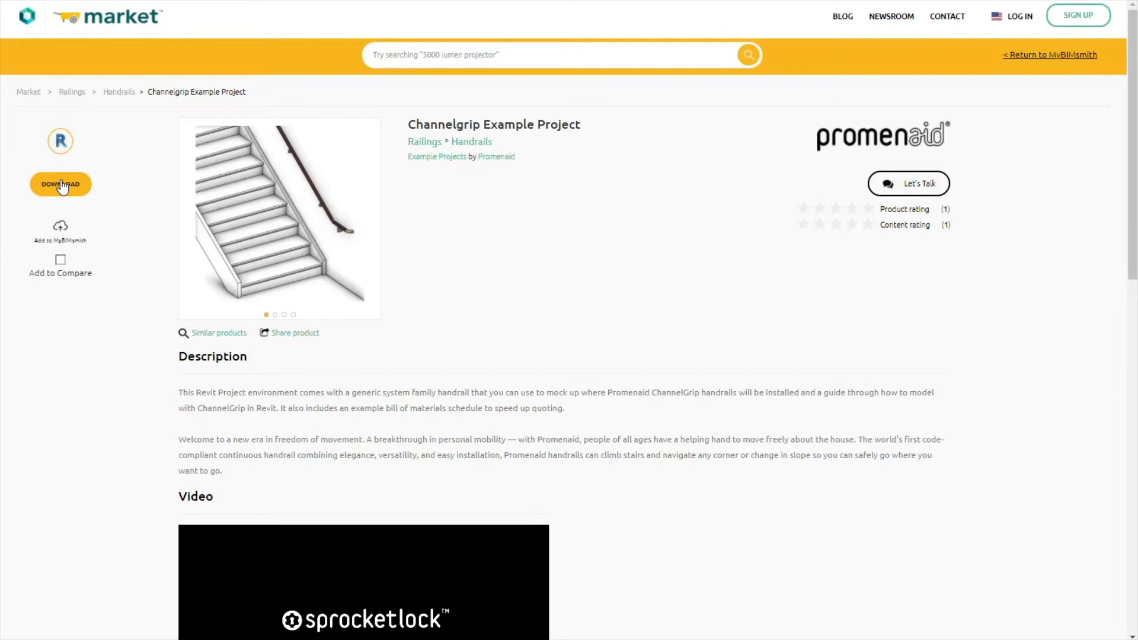
pyautogui.click(61, 183)
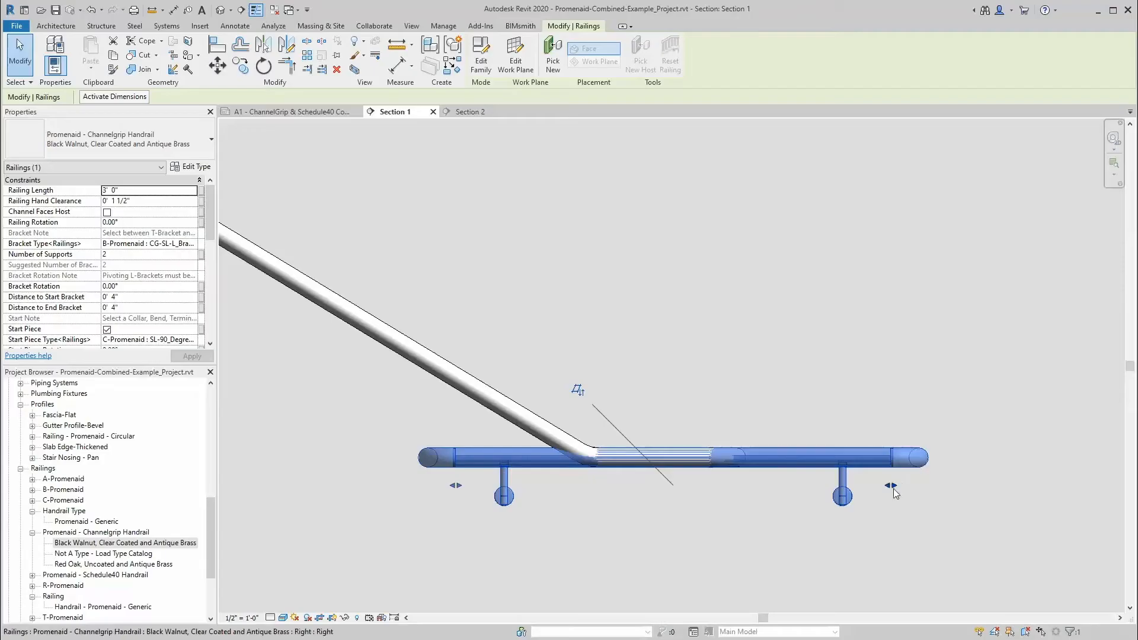
# - Shorten the horizontal handrail end extension by dragging its grip
pyautogui.moveTo(891, 484); pyautogui.dragTo(707, 480)
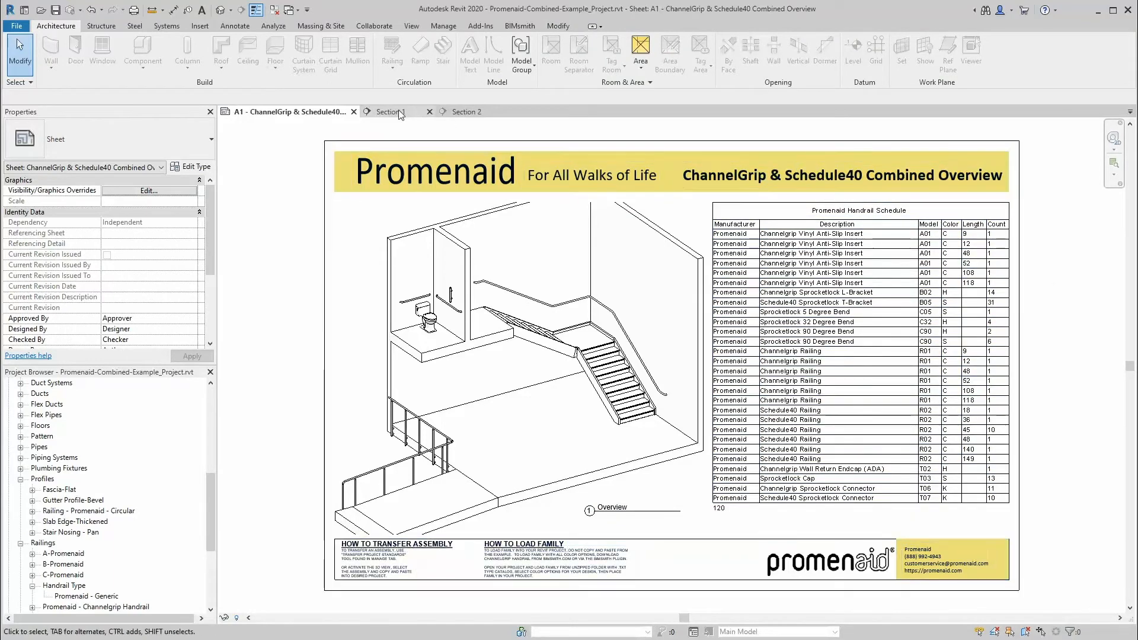
# - In Section 1, reload the Promenaid ChannelGrip Handrail family from the Project Browser
pyautogui.click(392, 112)
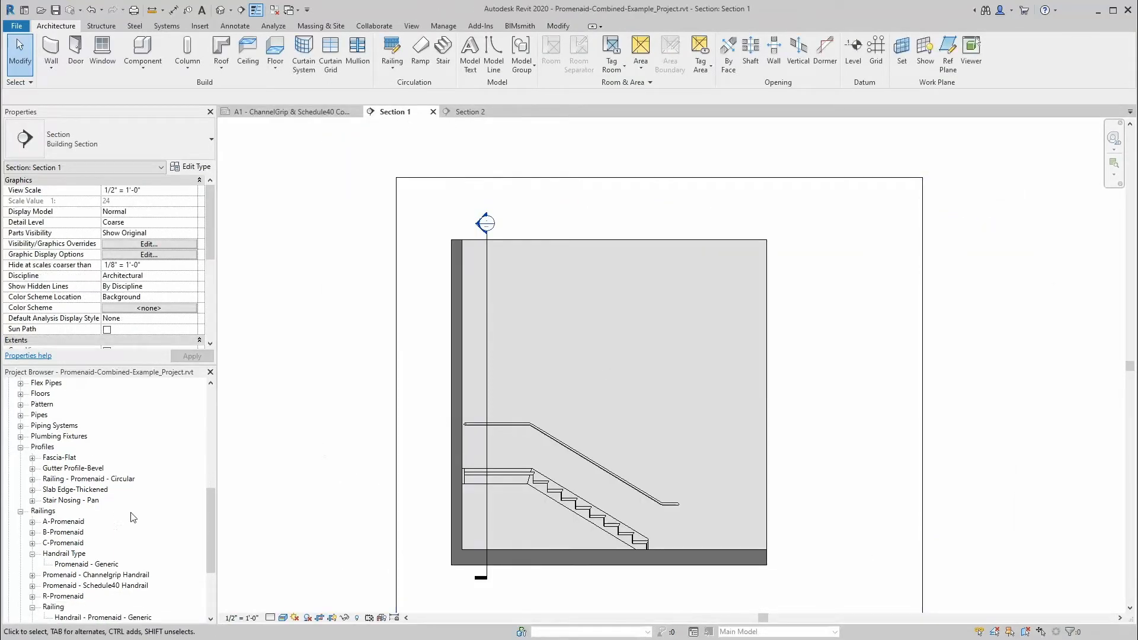
pyautogui.rightClick(94, 532)
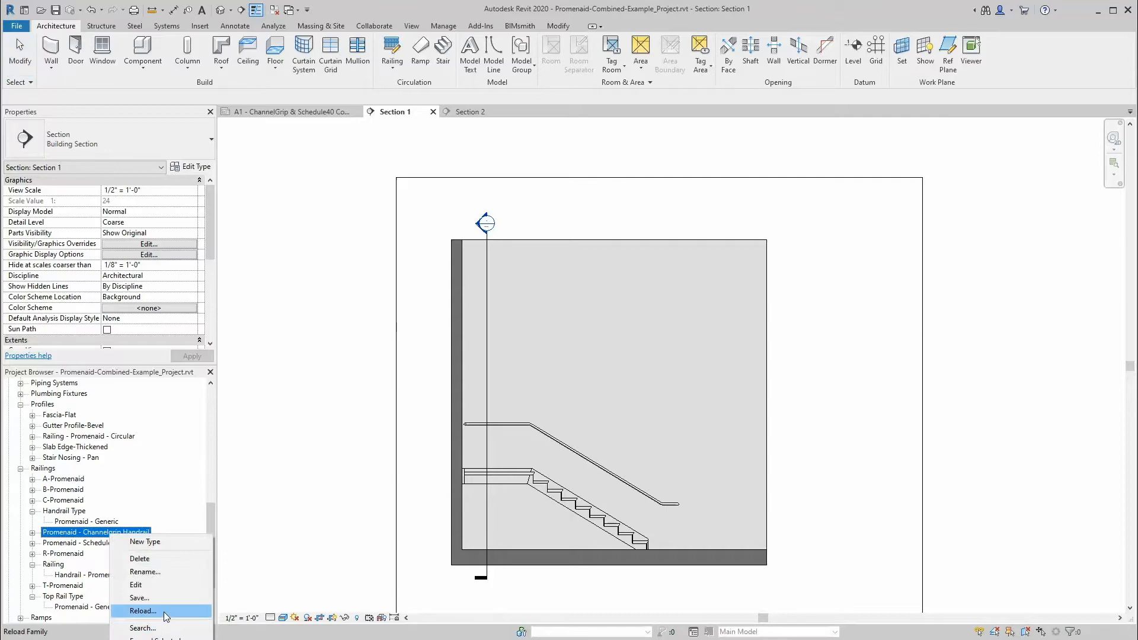
pyautogui.click(141, 611)
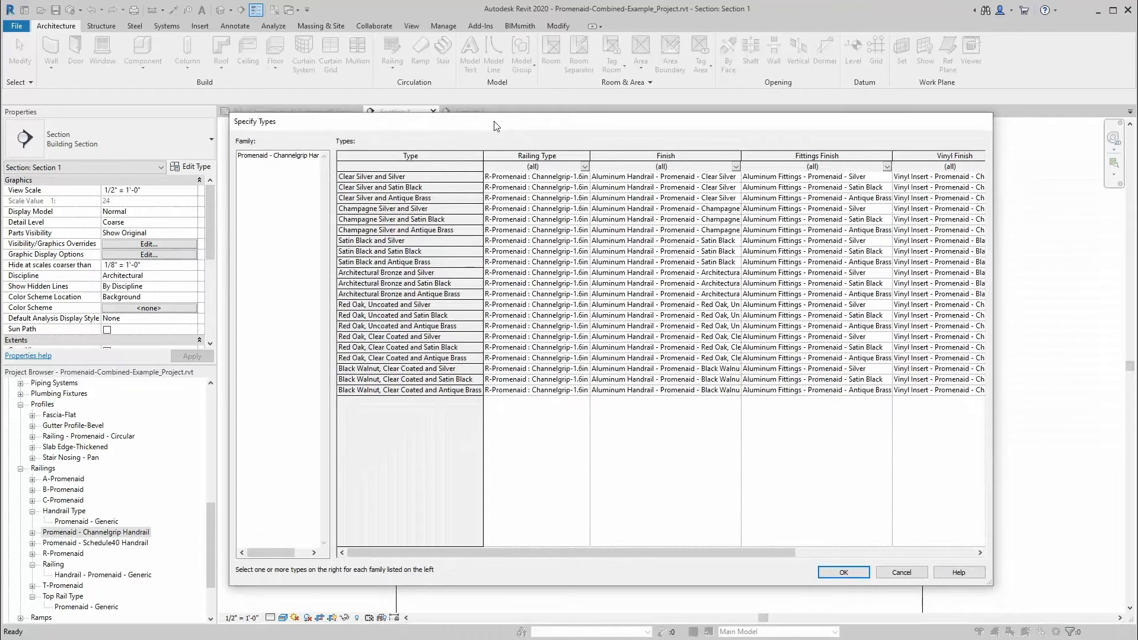
# - Choose the Red Oak, Uncoated and Antique Brass finish type and load it
pyautogui.click(410, 209)
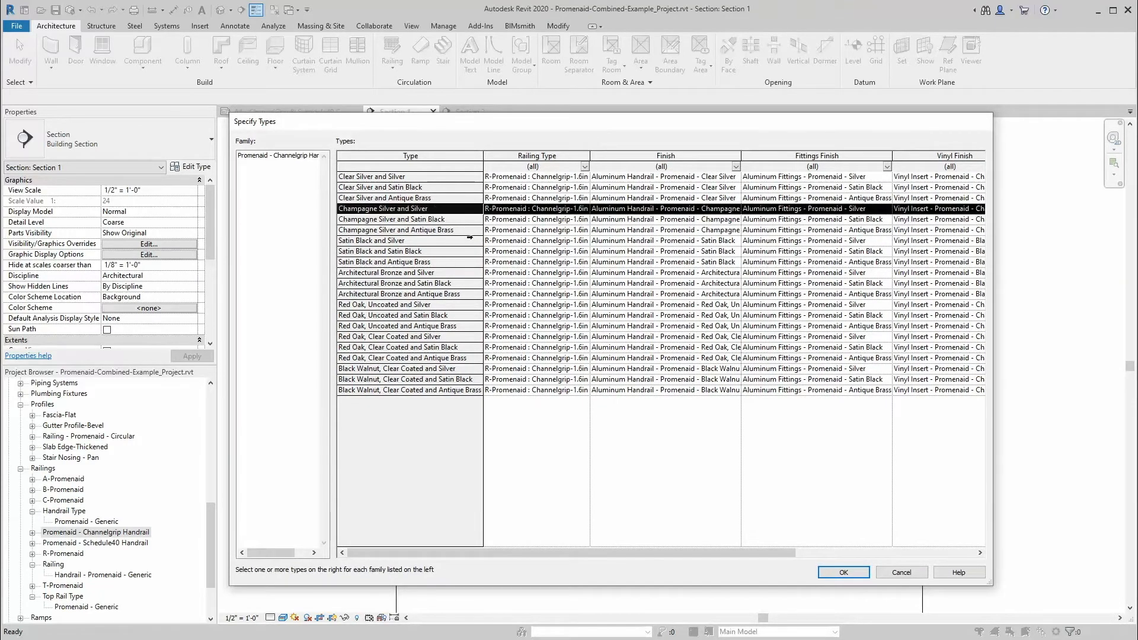
pyautogui.click(384, 187)
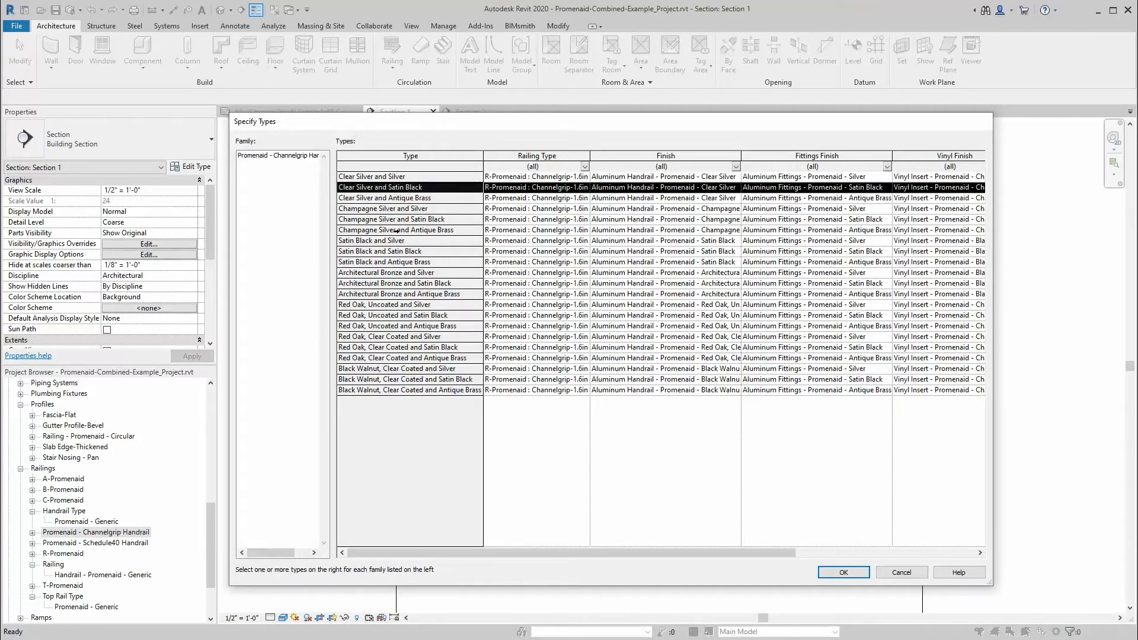
pyautogui.click(408, 324)
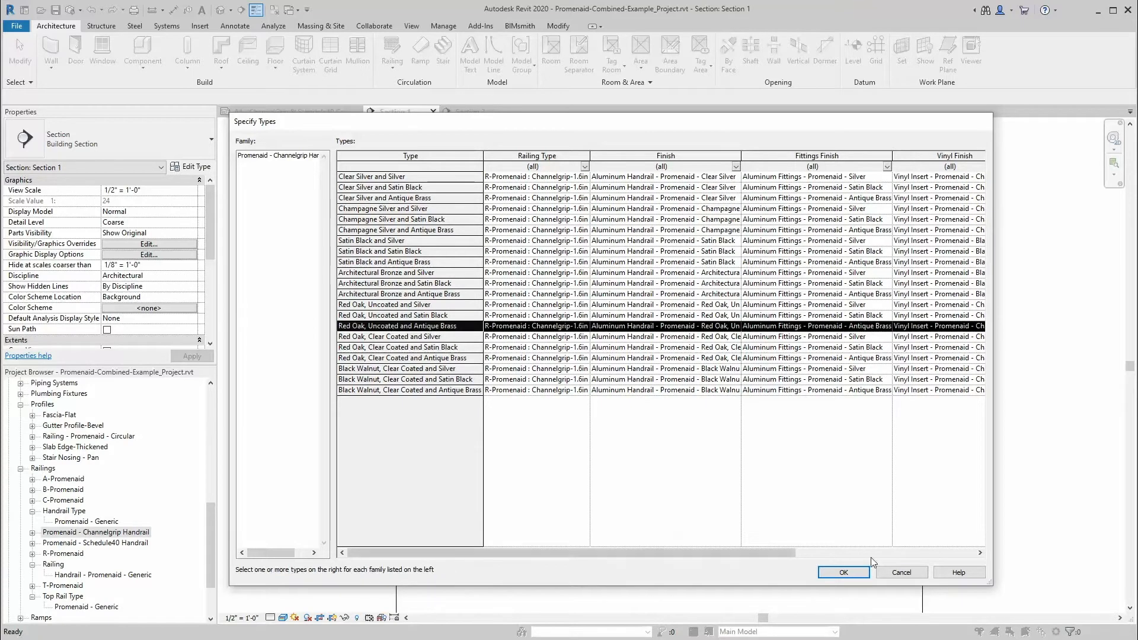
pyautogui.click(842, 572)
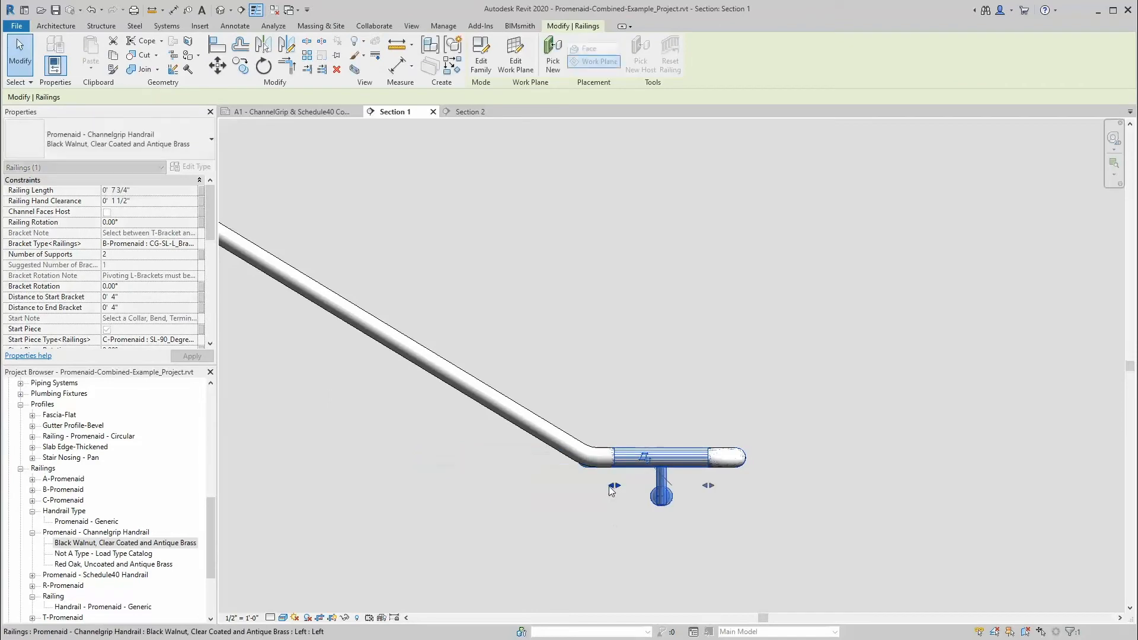
# - Inspect the handrail run in the sheet's 3D overview, then switch to Section 2
pyautogui.click(286, 111)
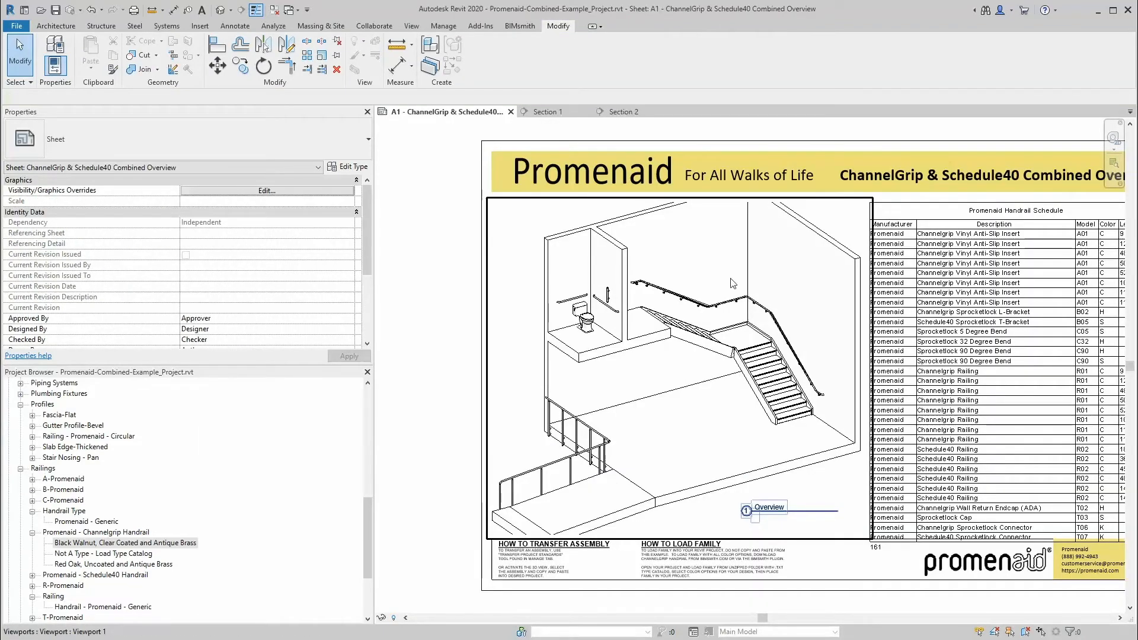
pyautogui.doubleClick(768, 506)
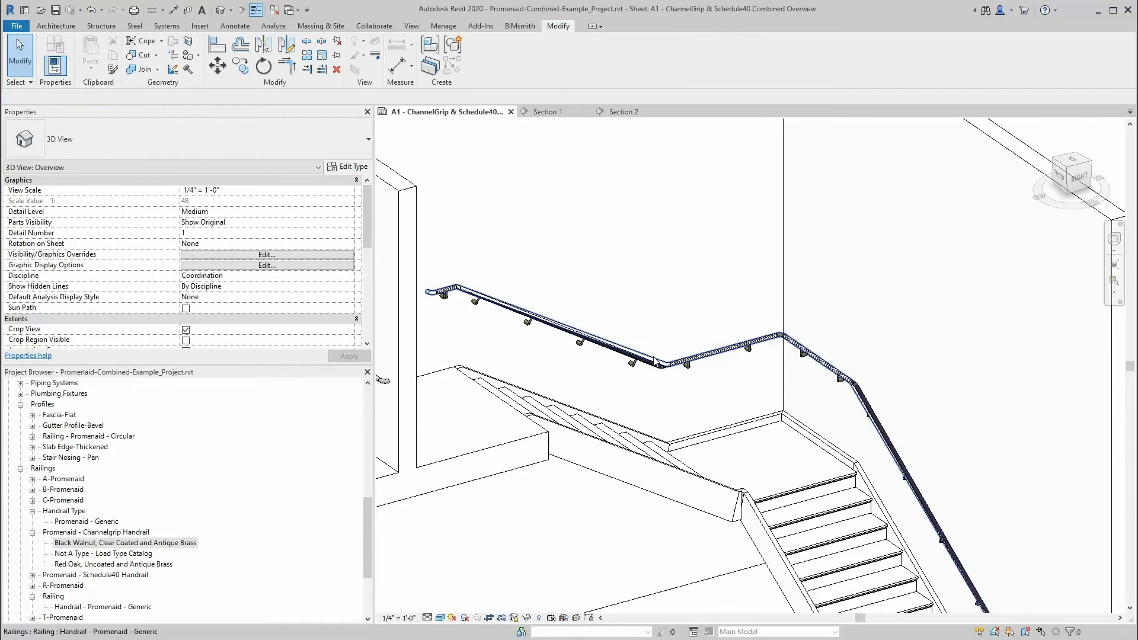
pyautogui.click(657, 361)
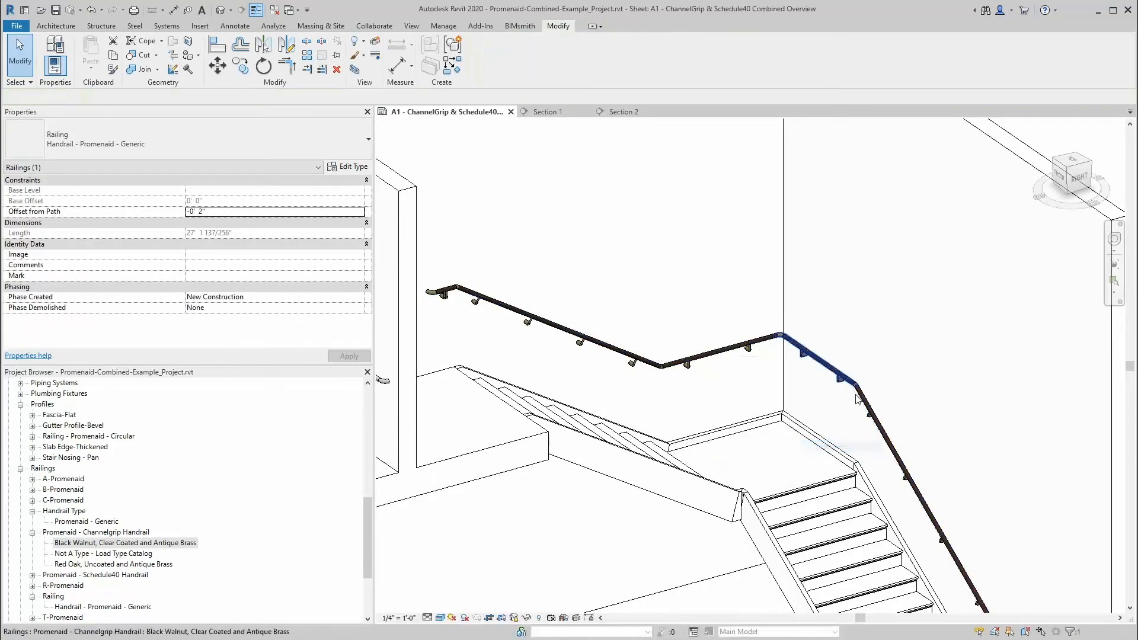
pyautogui.click(627, 111)
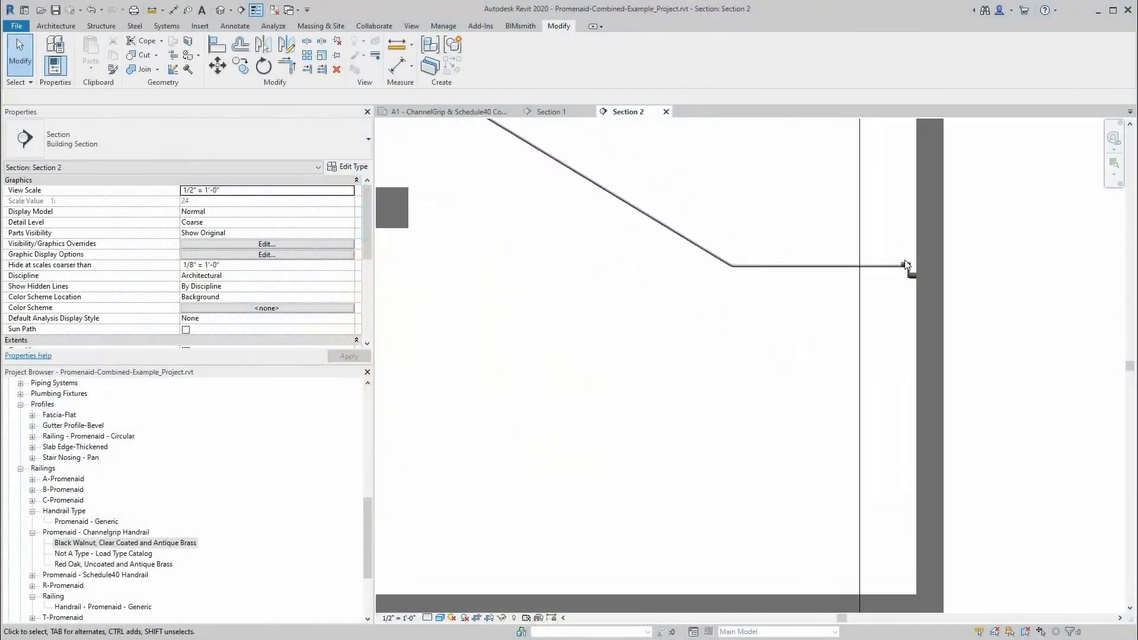